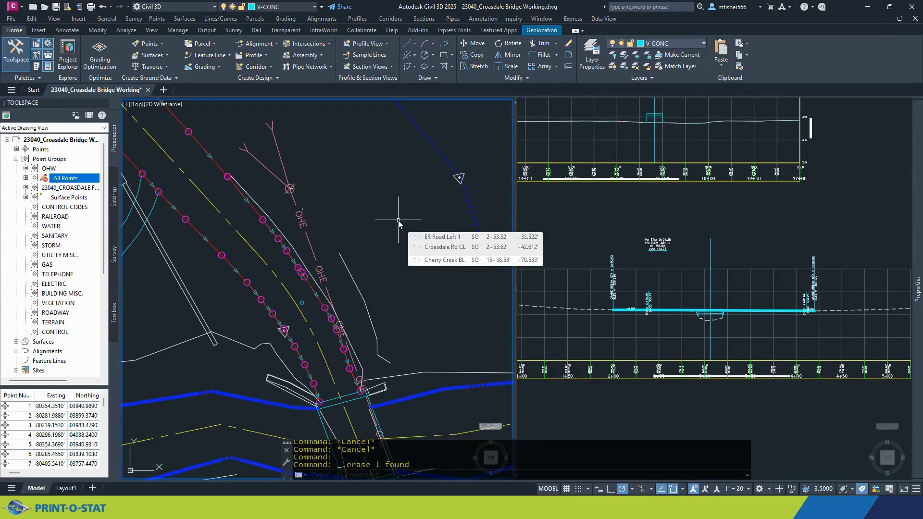
mouse_move(398, 226)
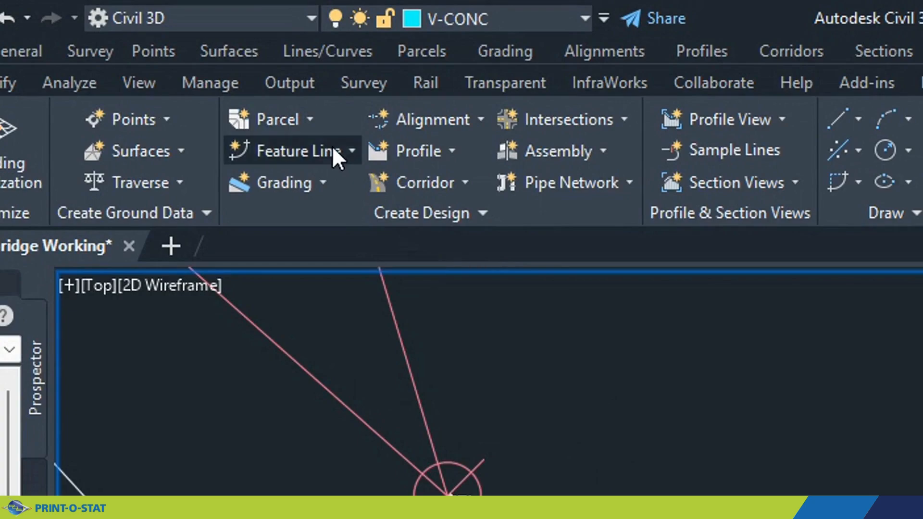
- Create a new Standard-style feature line named OHW and accept the dialog
click(300, 151)
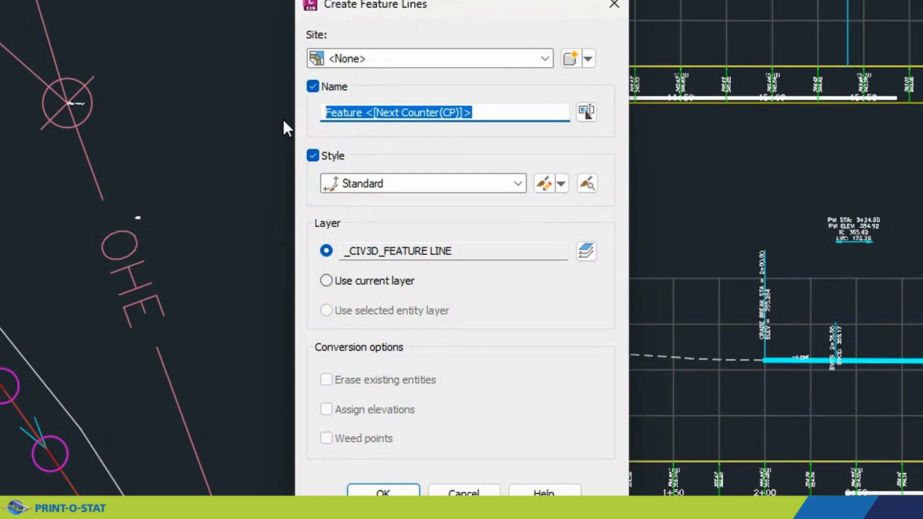
text(OHW)
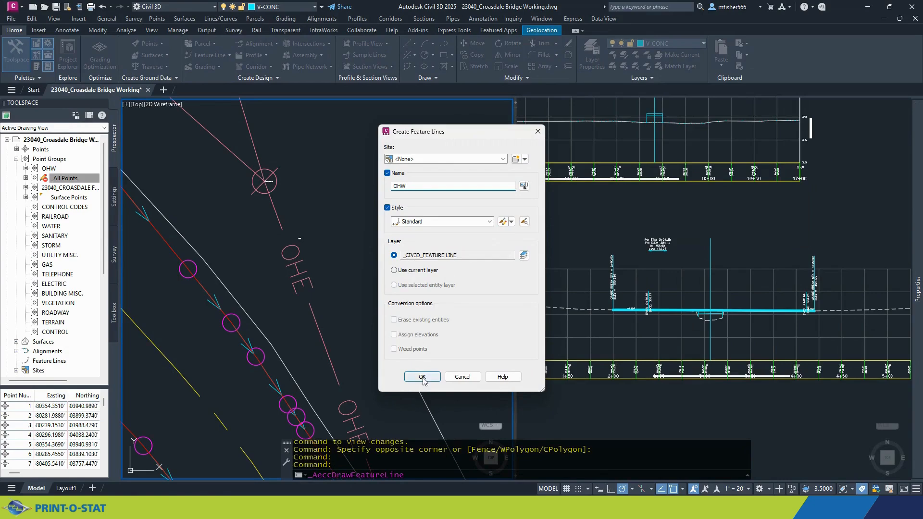
click(422, 377)
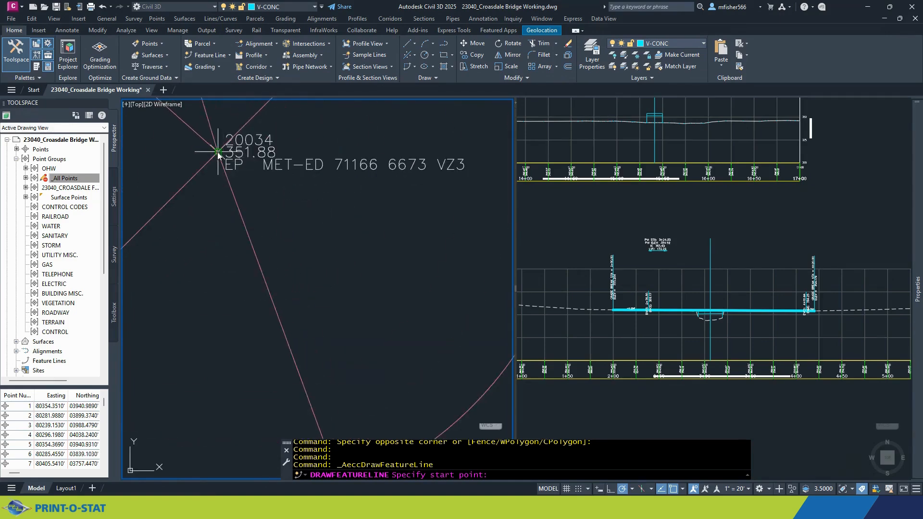
- Draw the OHW line through the overhead wire survey points from 20034 to 30241
click(219, 152)
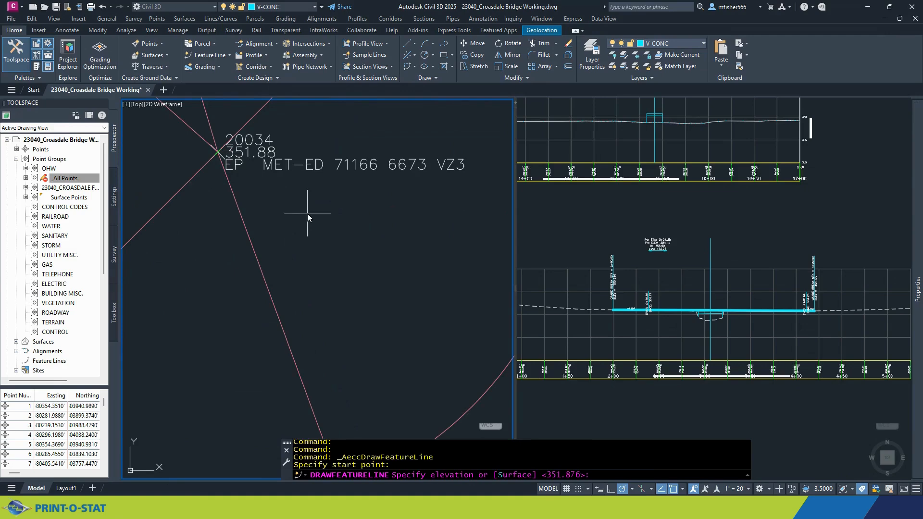
mouse_move(433, 439)
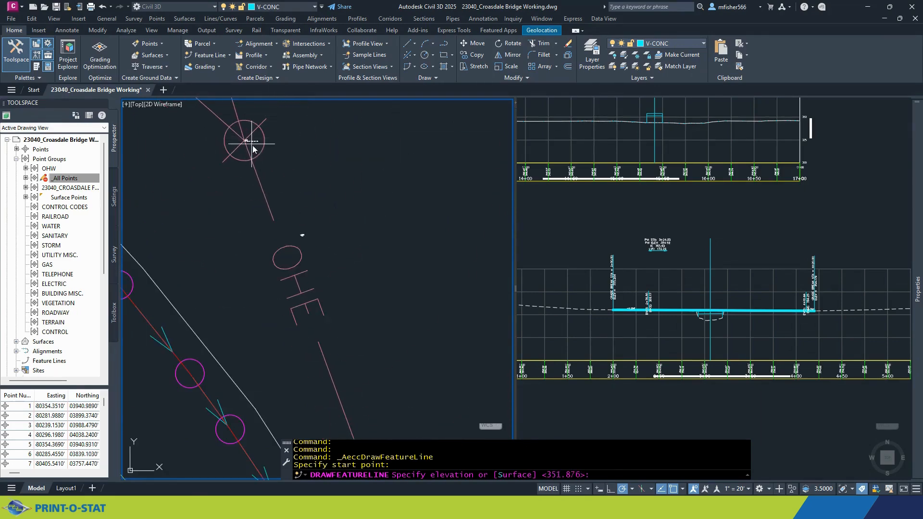
click(245, 141)
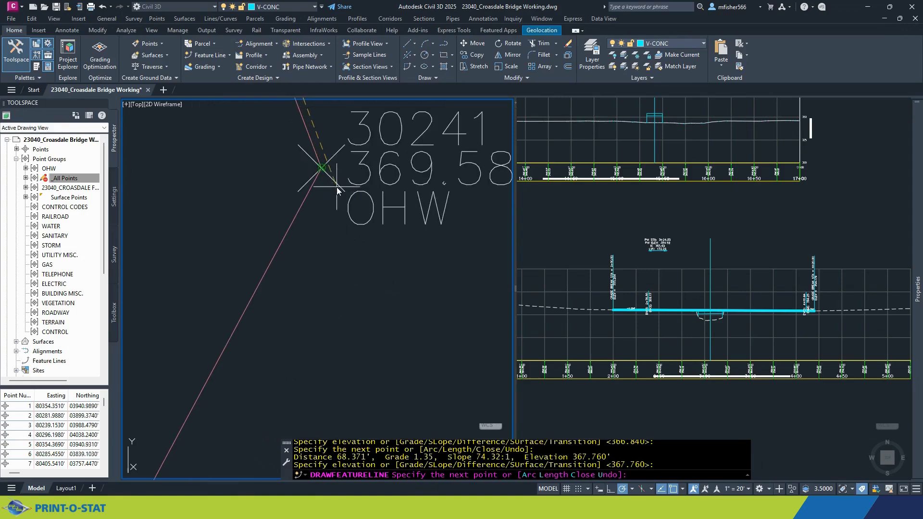
click(324, 167)
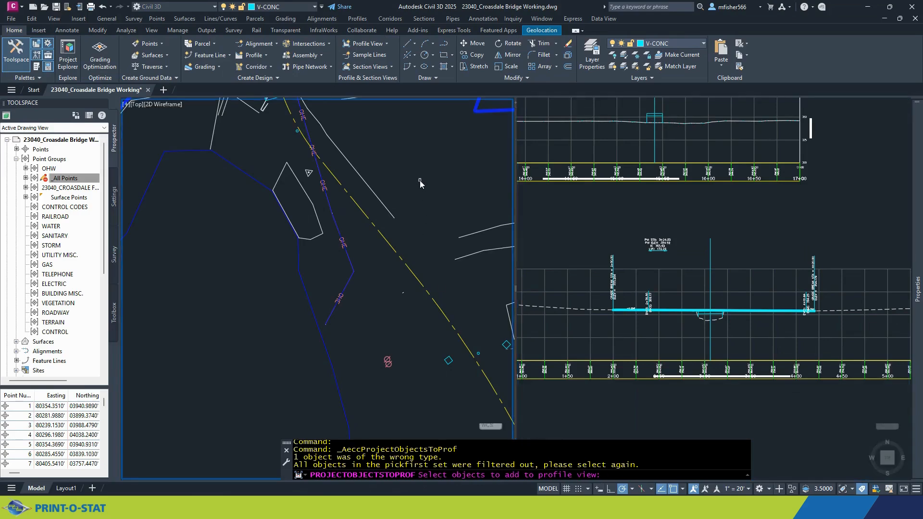
- Project the OHW feature line into the Crossdale Road profile view
click(336, 224)
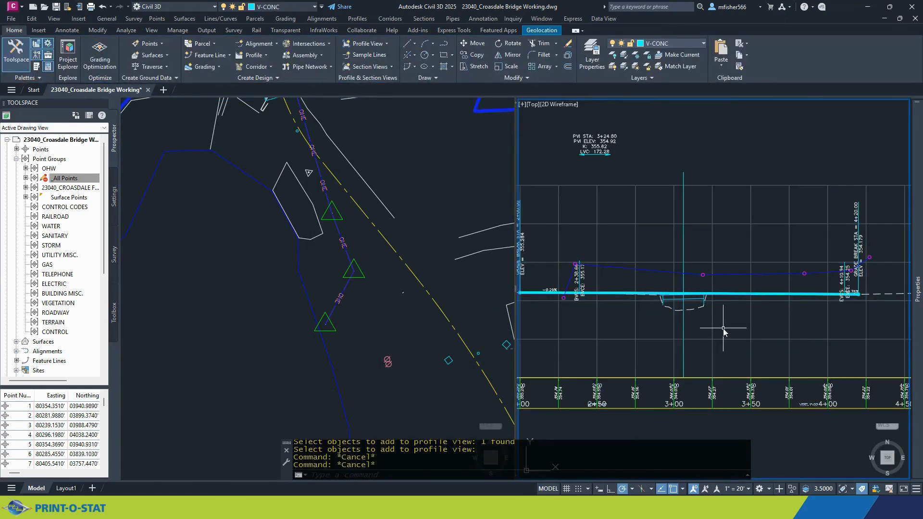
mouse_move(617, 264)
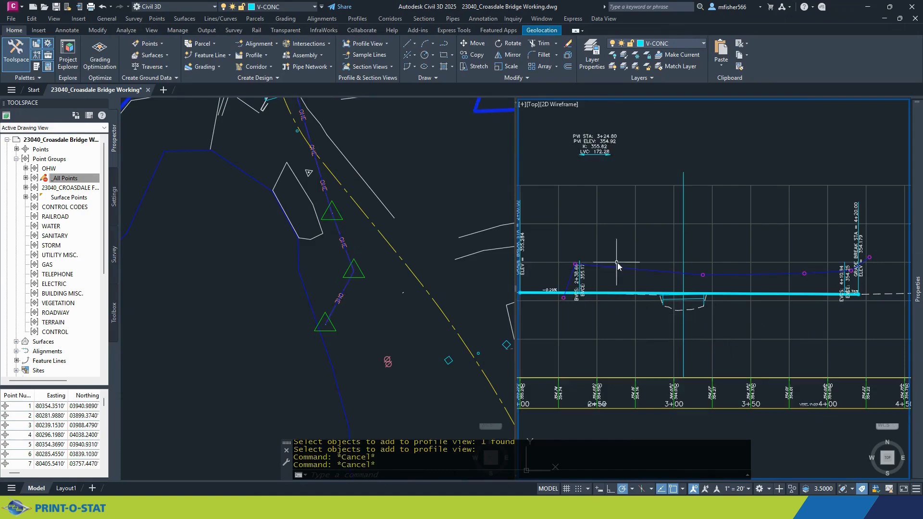
- Select the Crossdale Road profile view to show its contextual editing ribbon
click(617, 264)
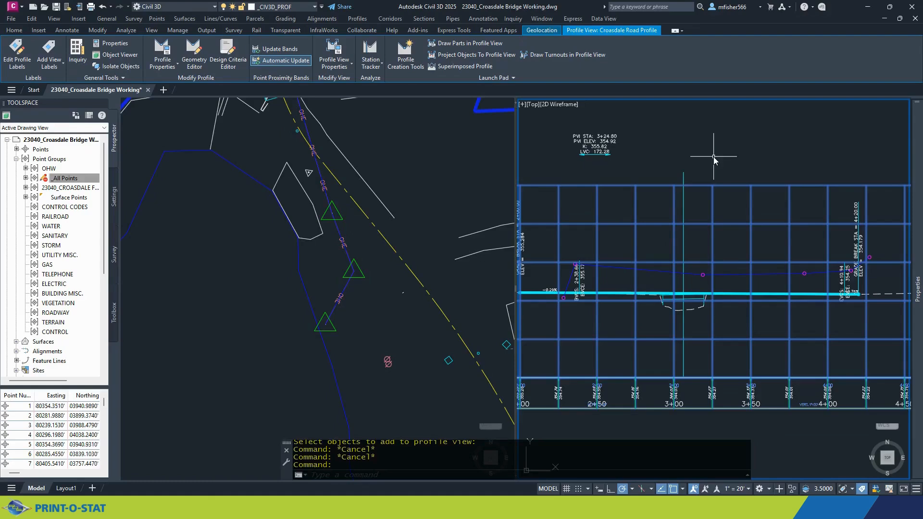
mouse_move(797, 174)
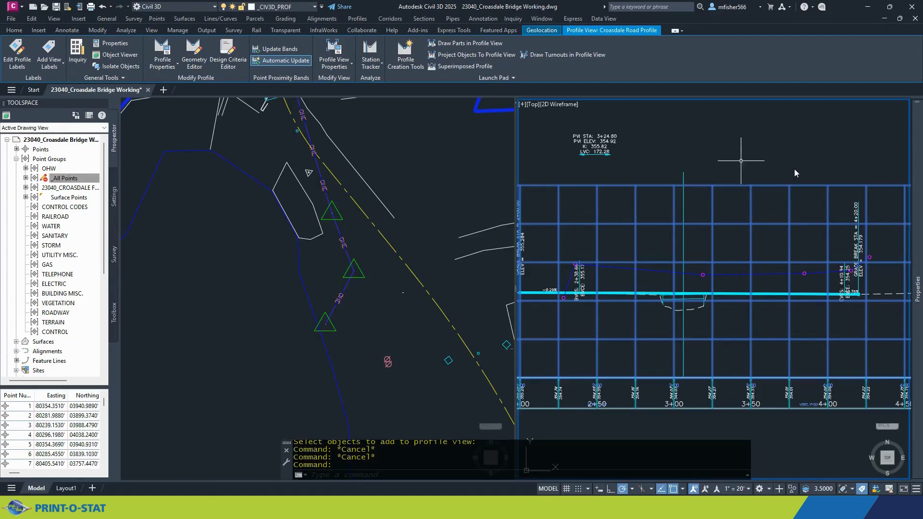